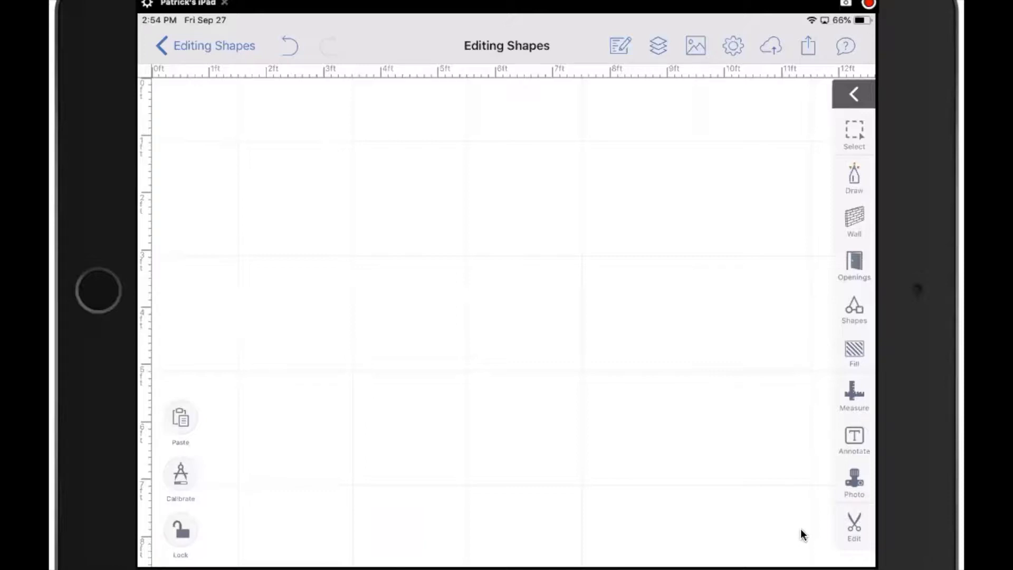
Open the ArcSite Basic shape library with its appliance symbols
left_click(854, 307)
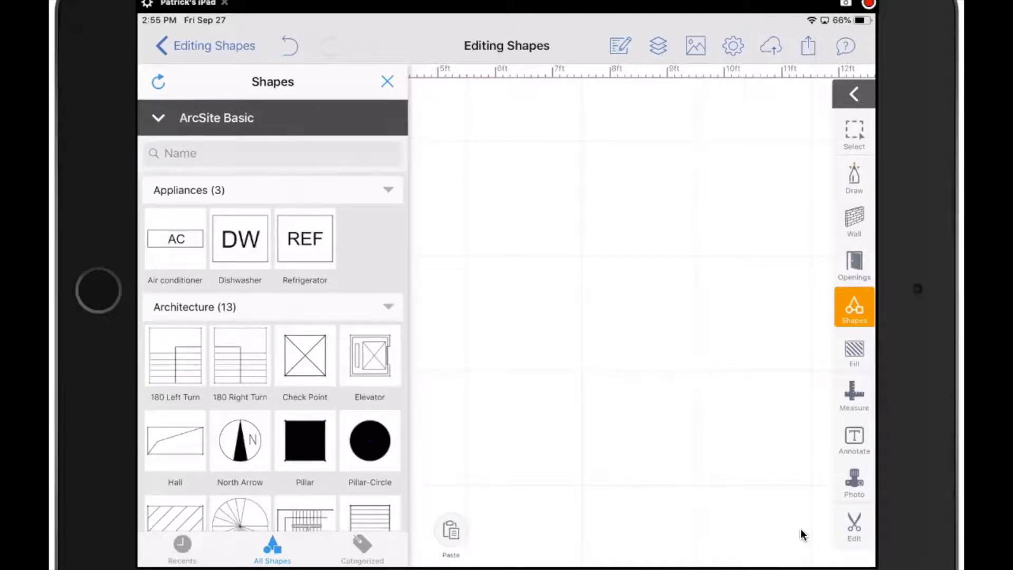
Add the Refrigerator shape and shrink it from 4' by 2'8" to 2'2" by 1'5"
left_click(304, 239)
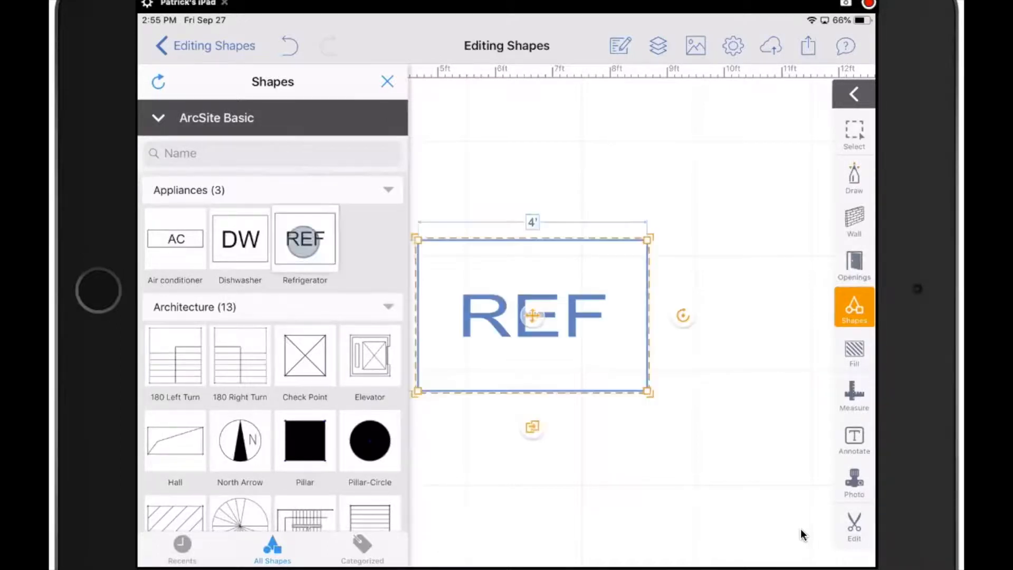
left_click(386, 81)
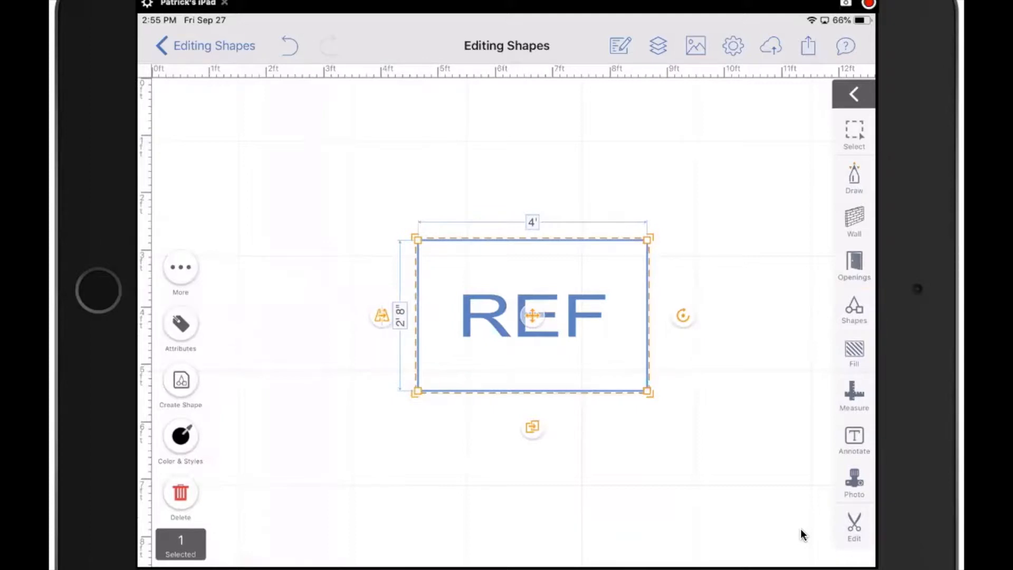
left_click(417, 241)
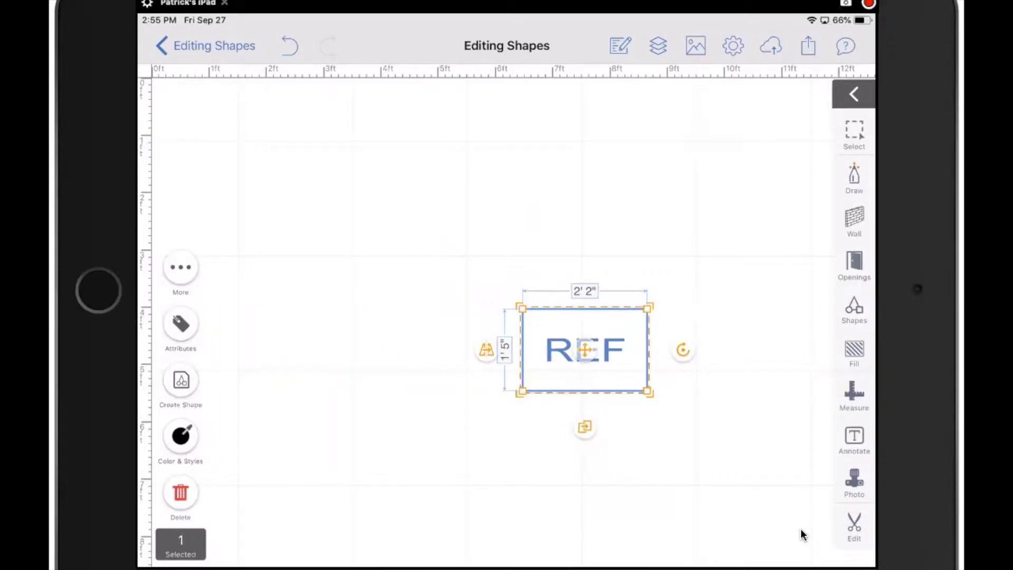
Enter a width of 2 ft 0 in for the refrigerator, keeping its 1'5" height
left_click(584, 292)
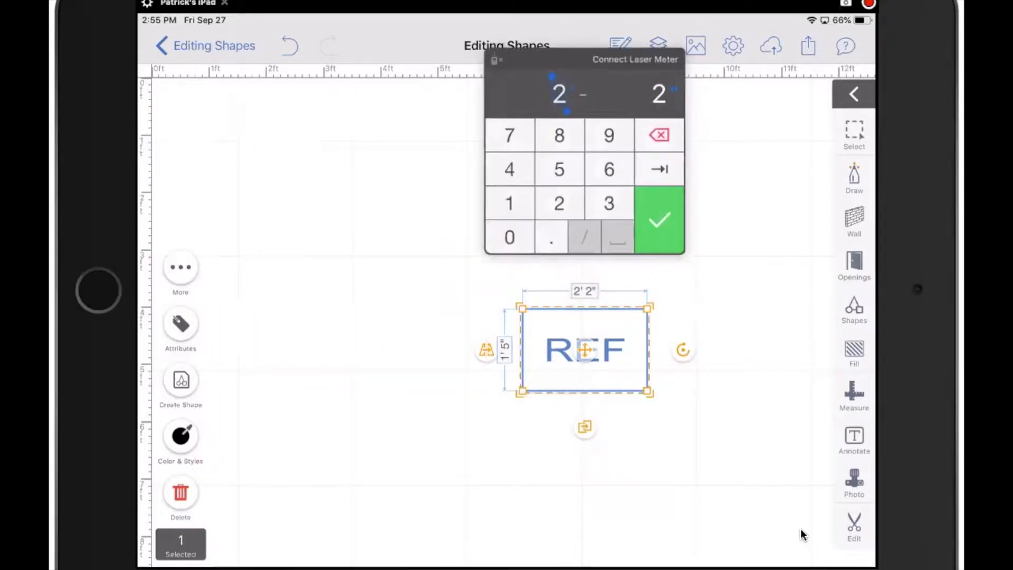
left_click(509, 237)
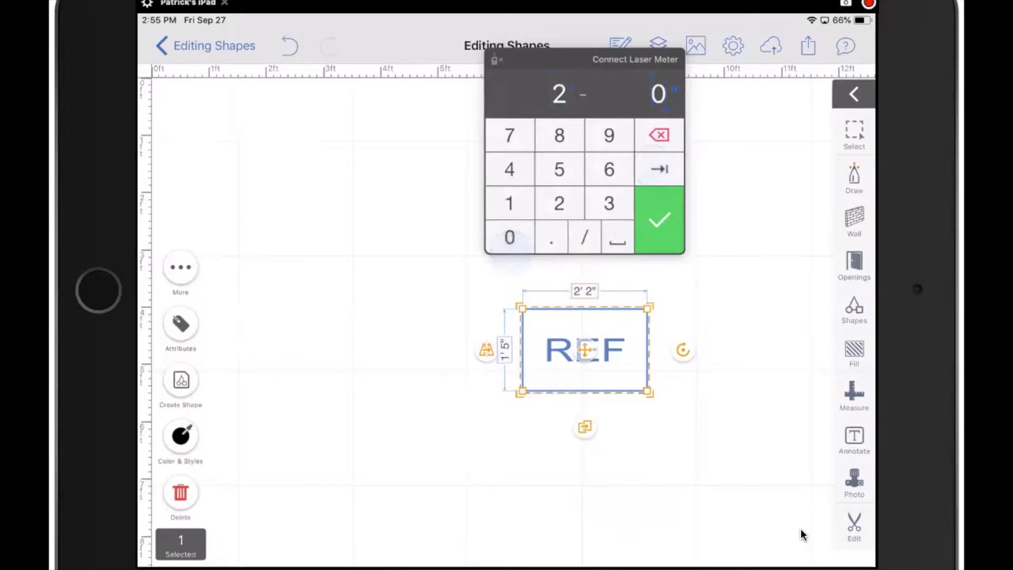
left_click(659, 219)
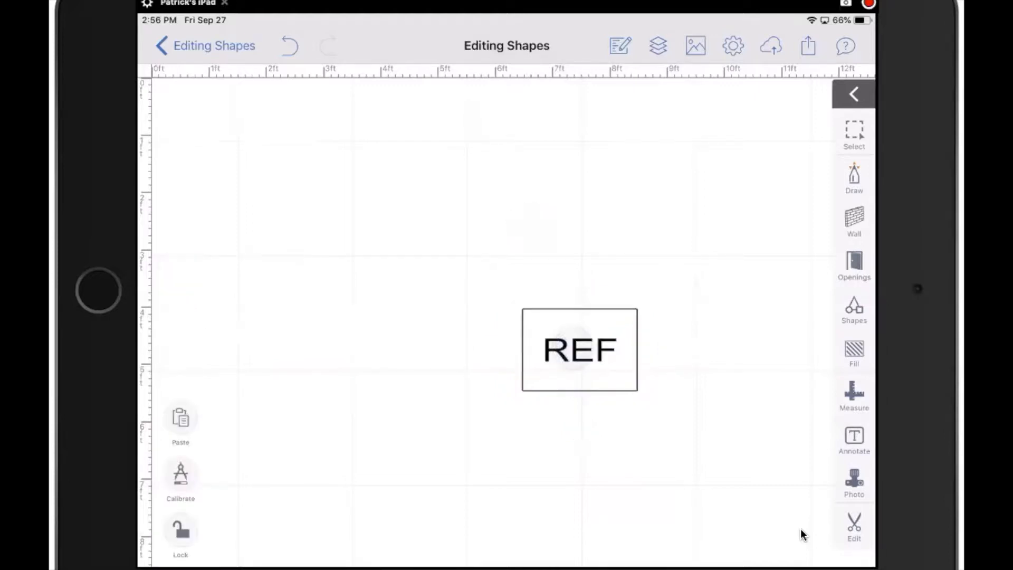
left_click(579, 349)
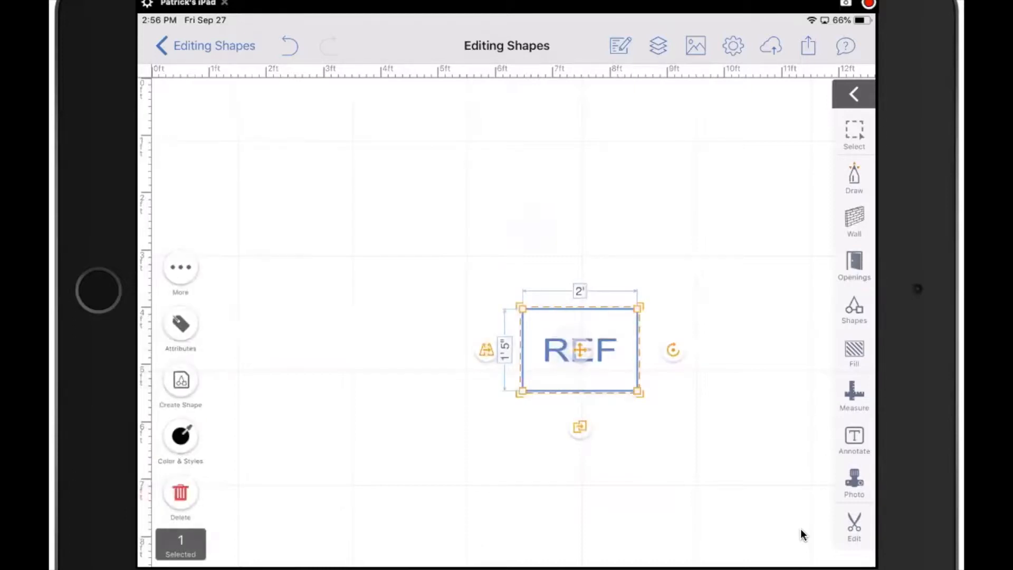
Set the refrigerator shape's colour to red in Color & Styles
left_click(181, 435)
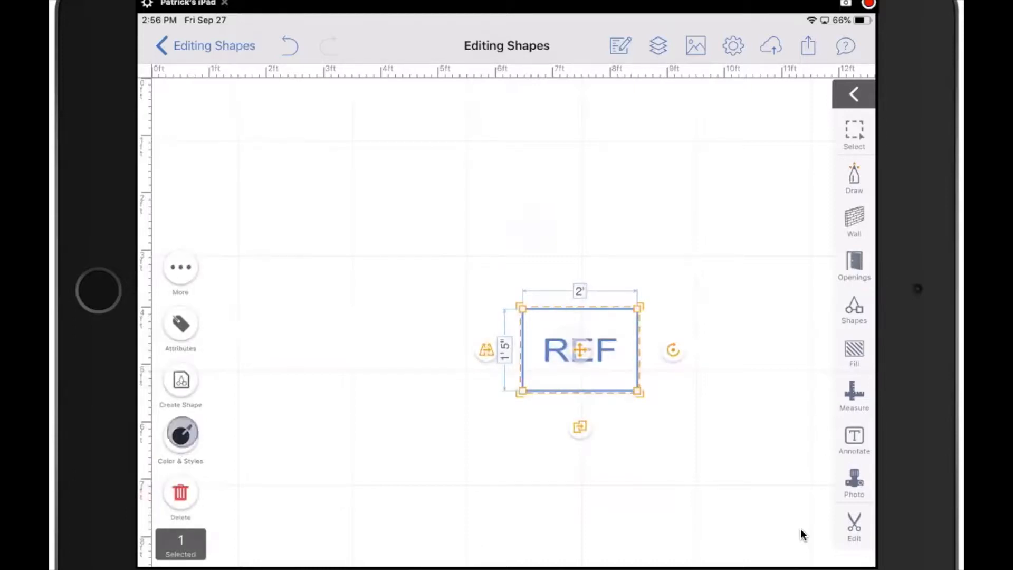
left_click(180, 434)
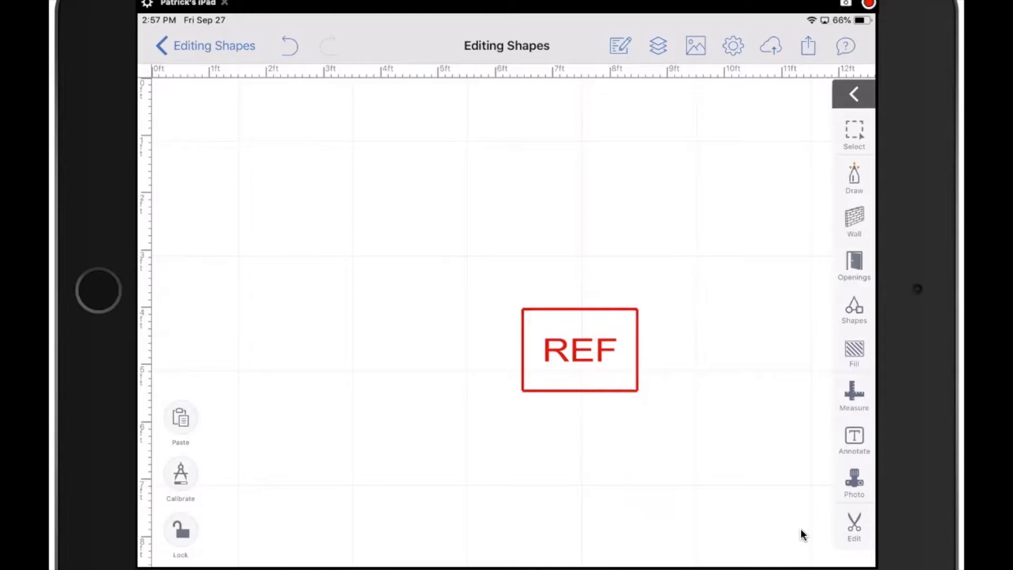
left_click(579, 349)
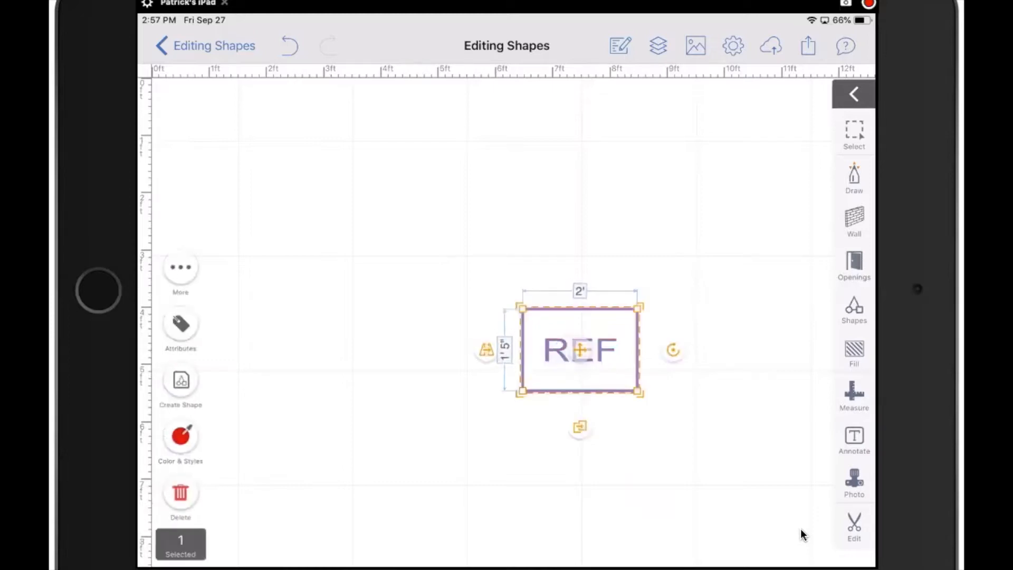
left_click(854, 352)
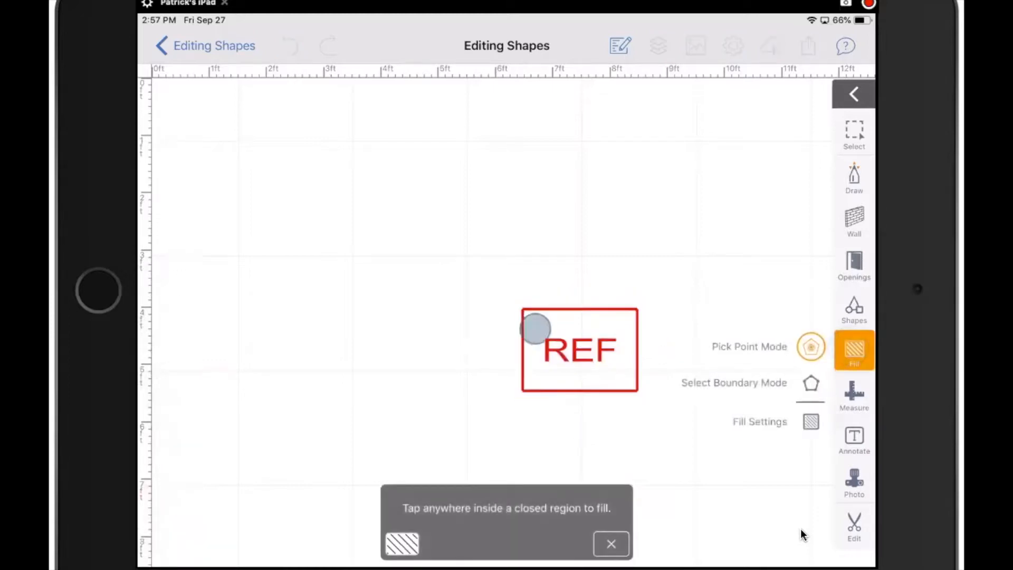
left_click(535, 329)
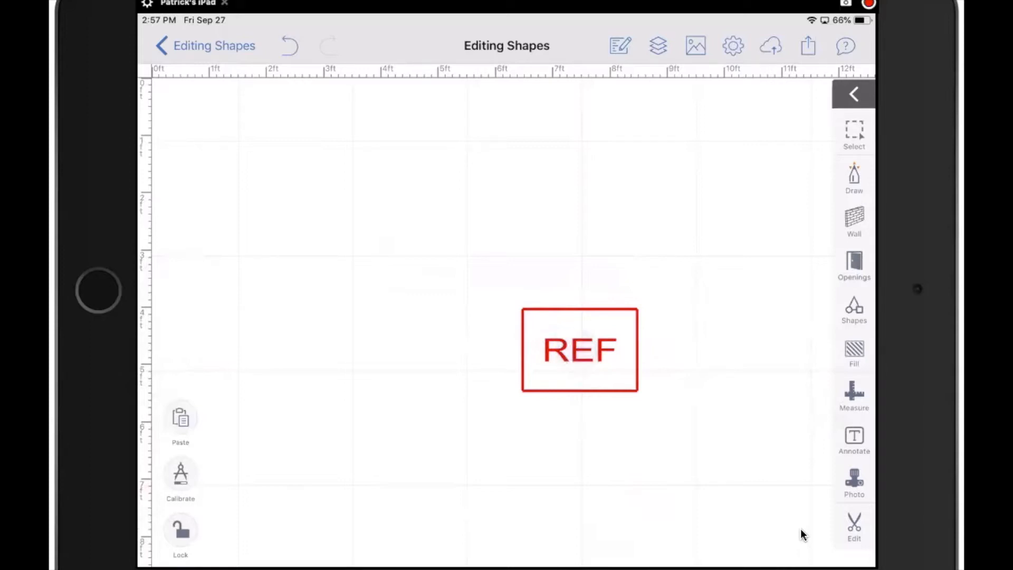
left_click(579, 349)
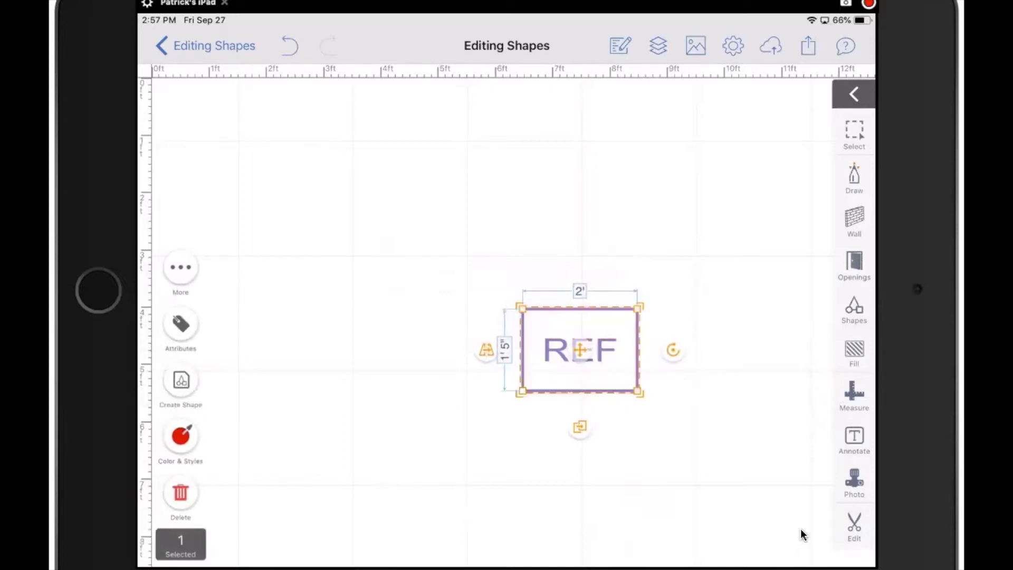
Explode the red refrigerator shape via More, then zoom in on it
left_click(181, 268)
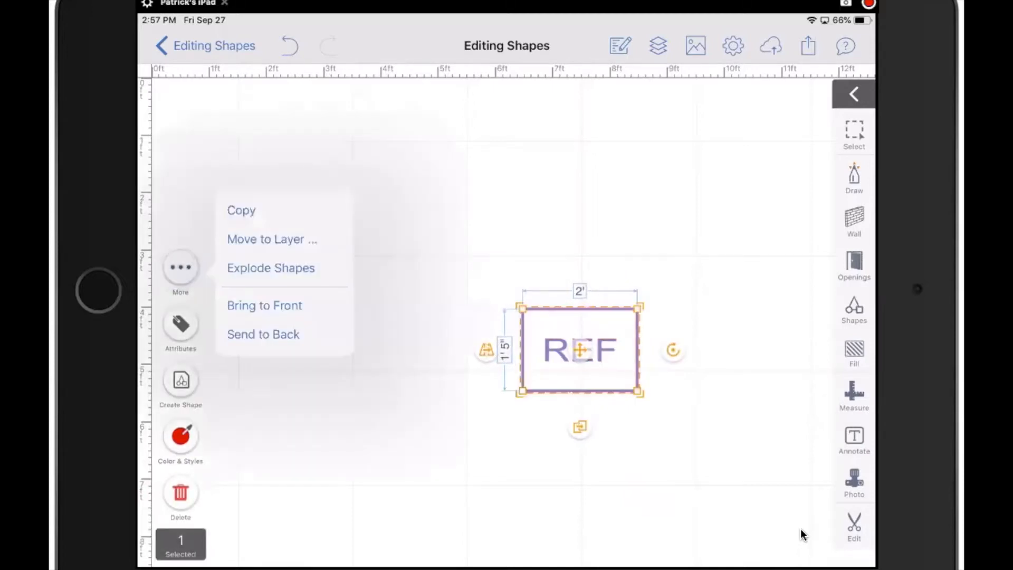
left_click(270, 268)
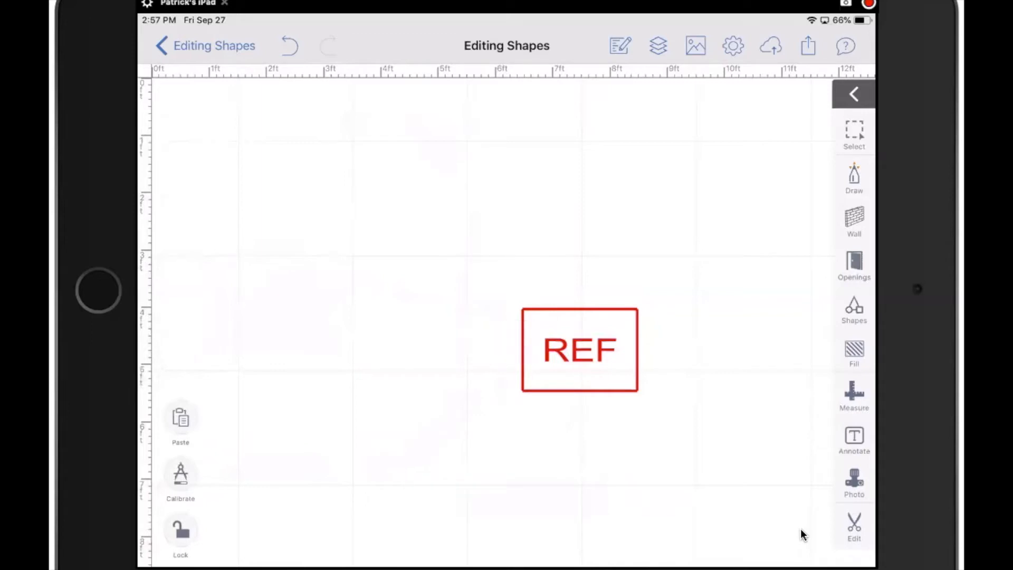
left_click(578, 349)
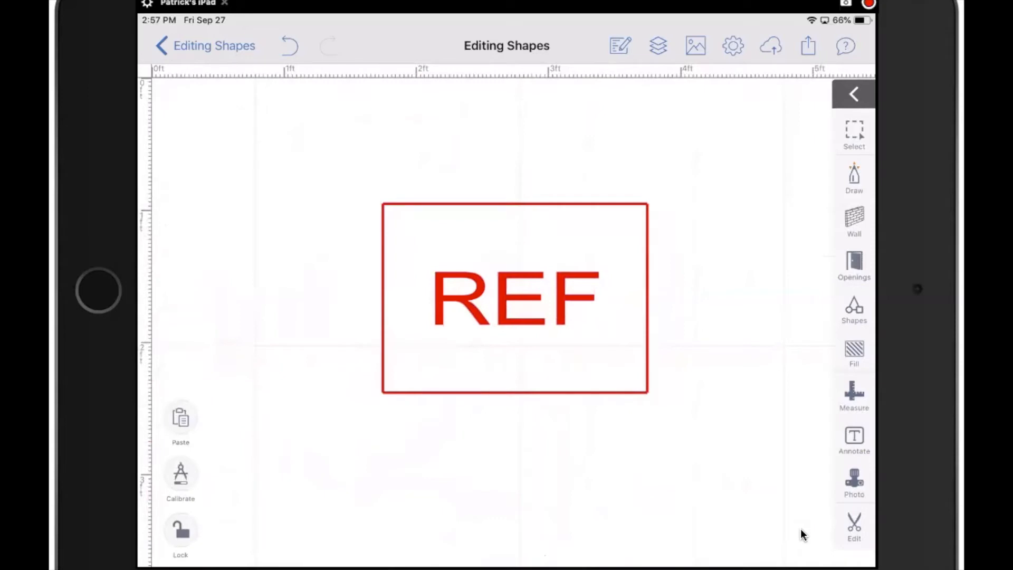
Fill the refrigerator outline with a diagonal hatch pattern
left_click(853, 352)
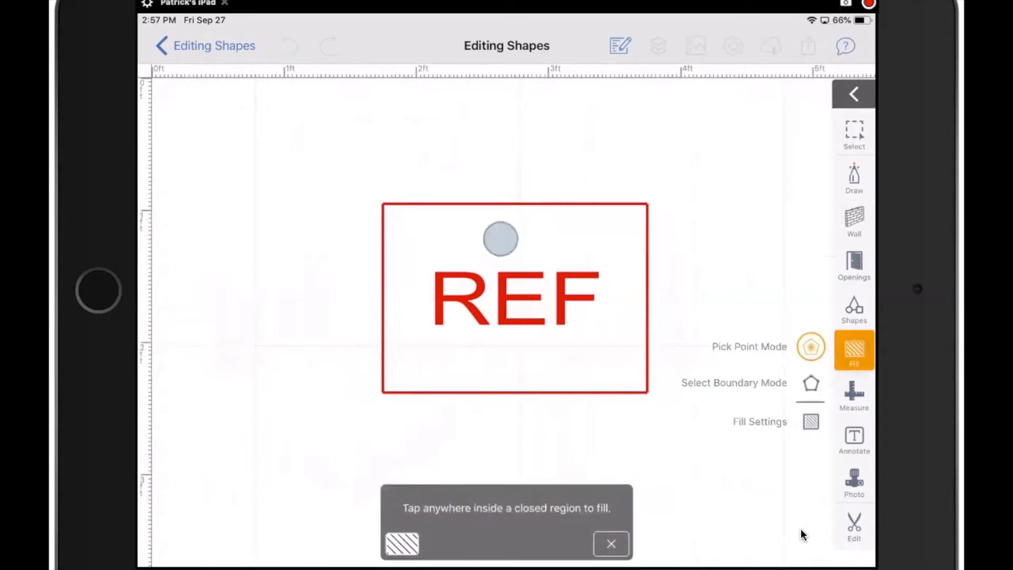
left_click(501, 239)
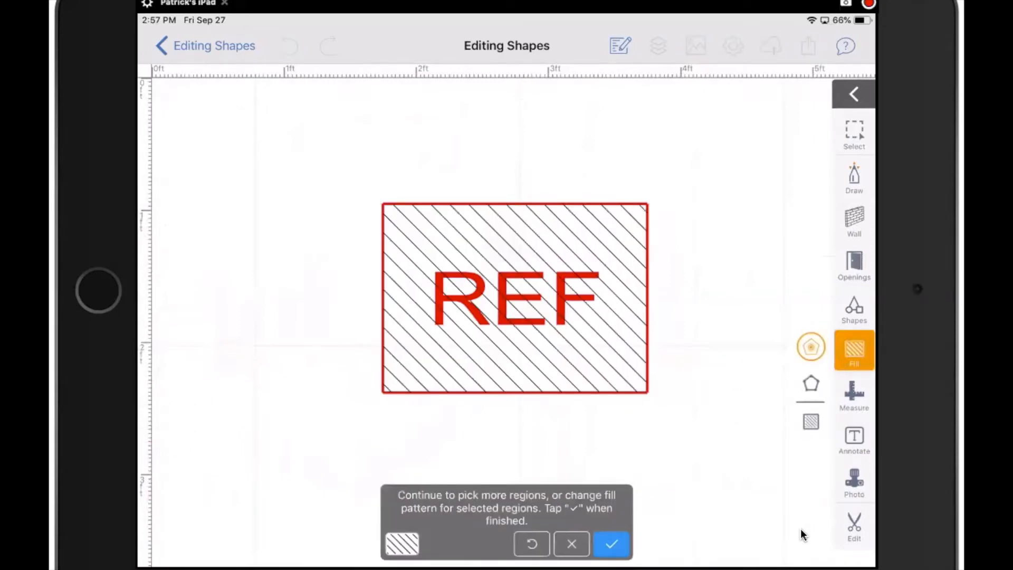
left_click(610, 543)
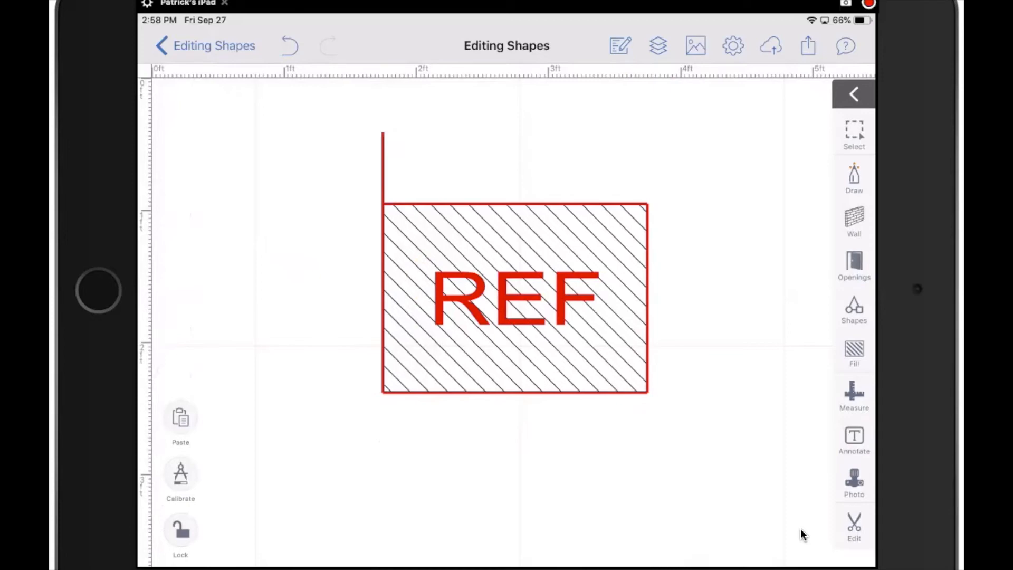
Select all parts and create a custom shape named 'new'
left_click(854, 133)
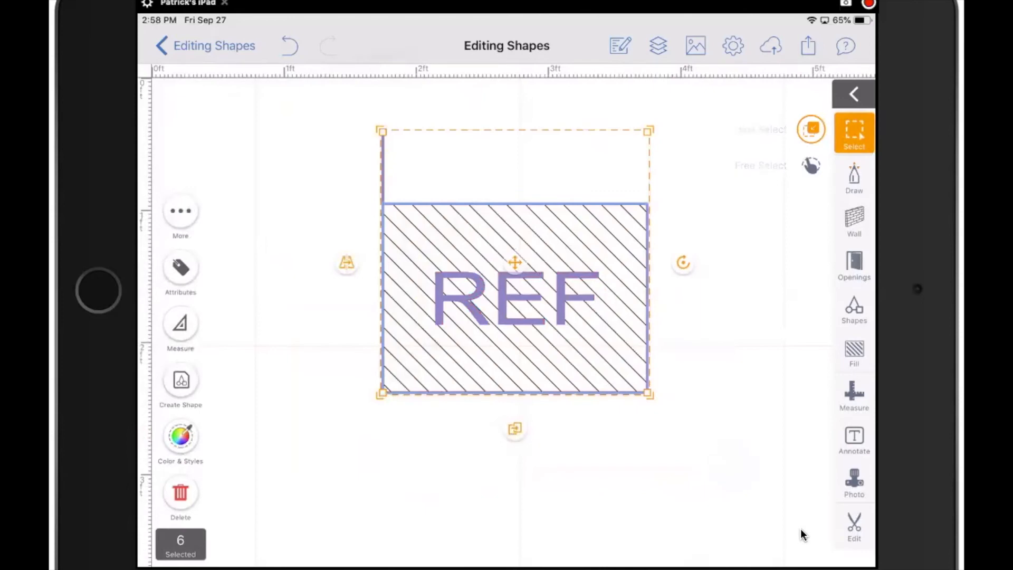
left_click(181, 380)
type("new")
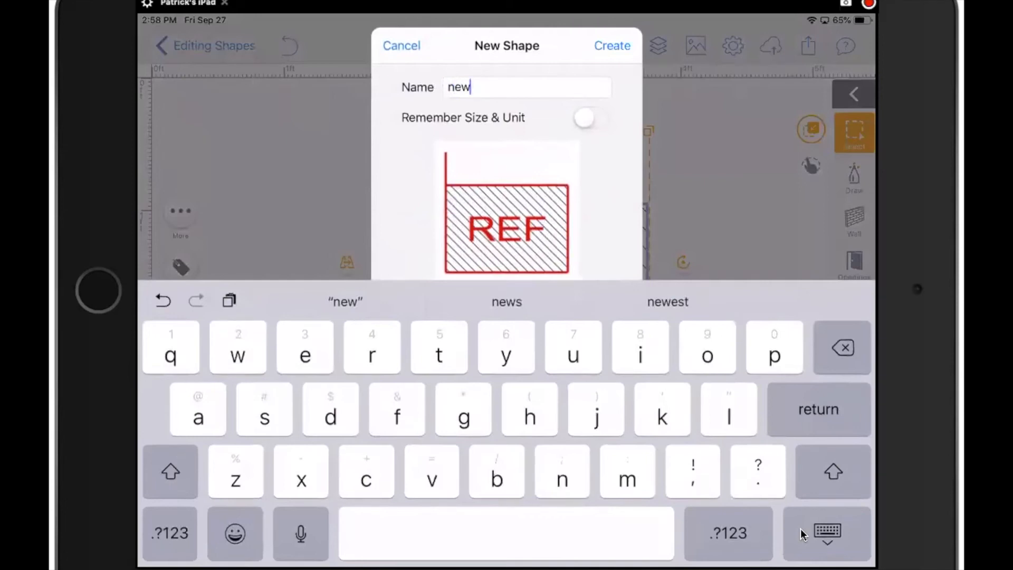
left_click(611, 45)
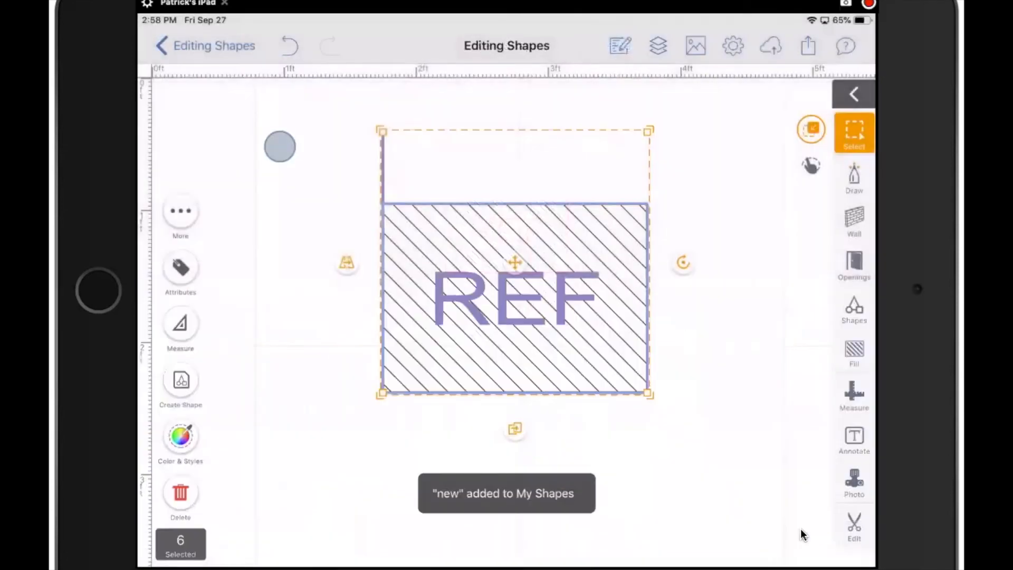
Search My Shapes by name for 'New' to find the saved refrigerator
left_click(853, 307)
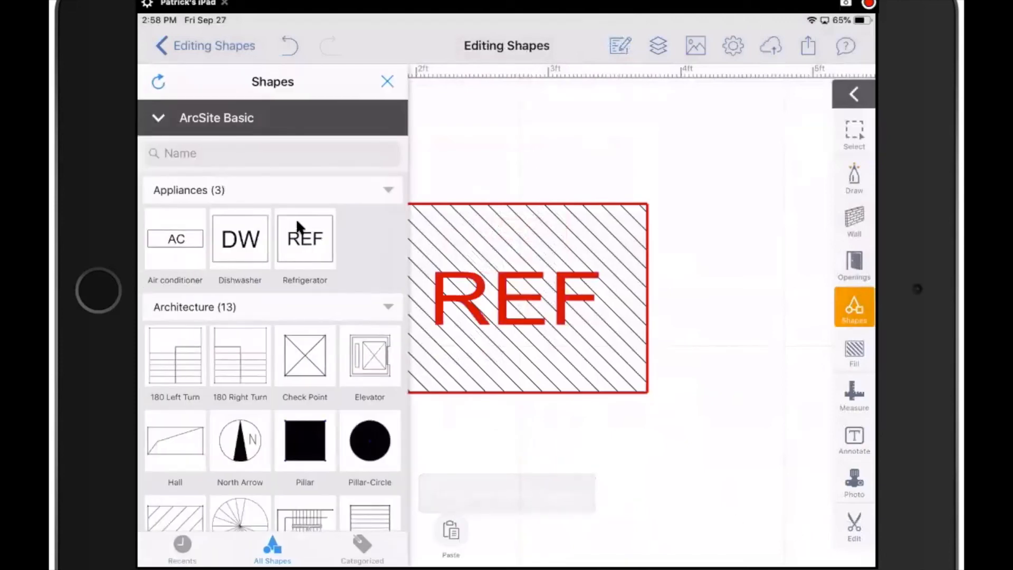
left_click(215, 117)
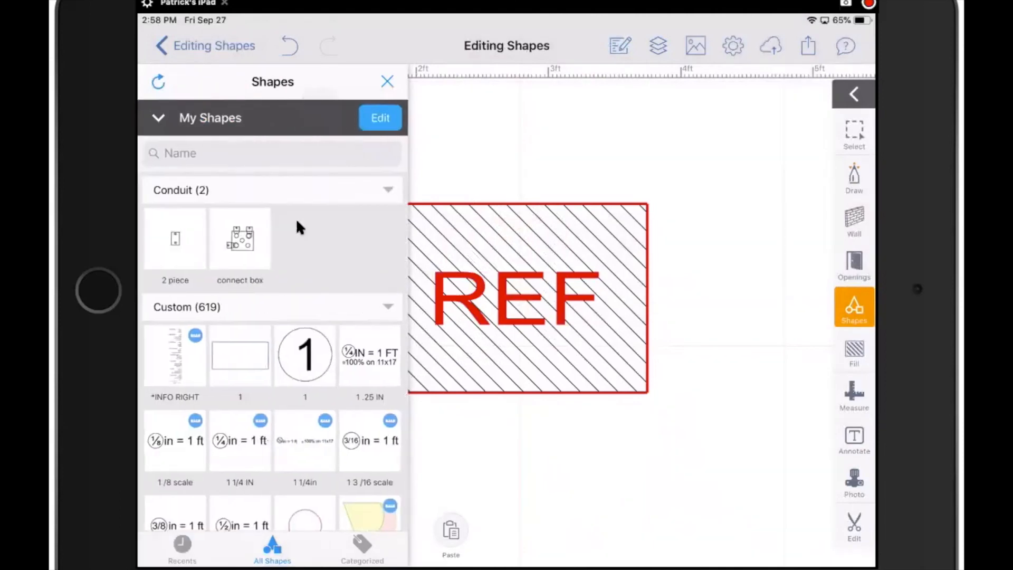
left_click(271, 153)
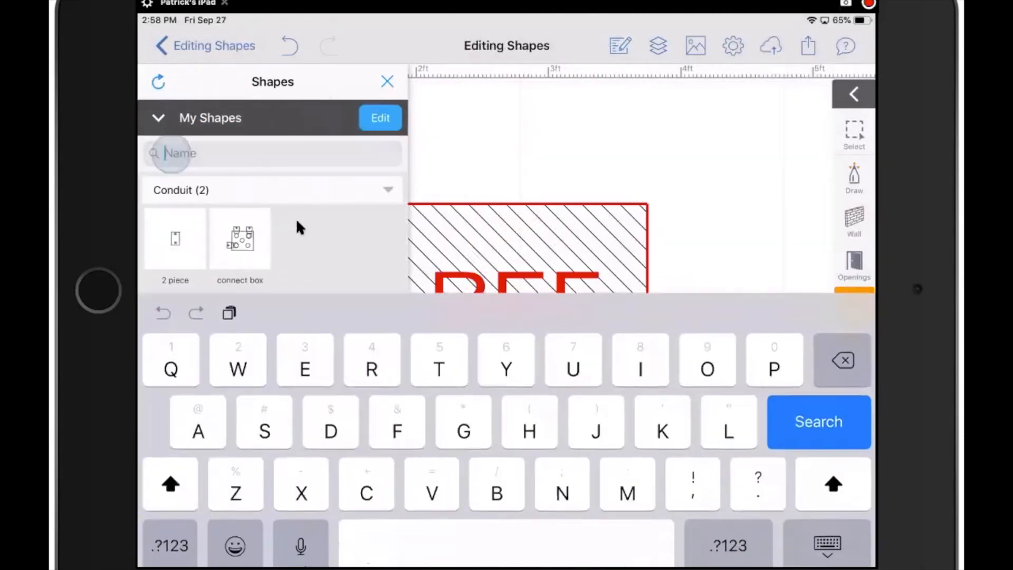
type("New")
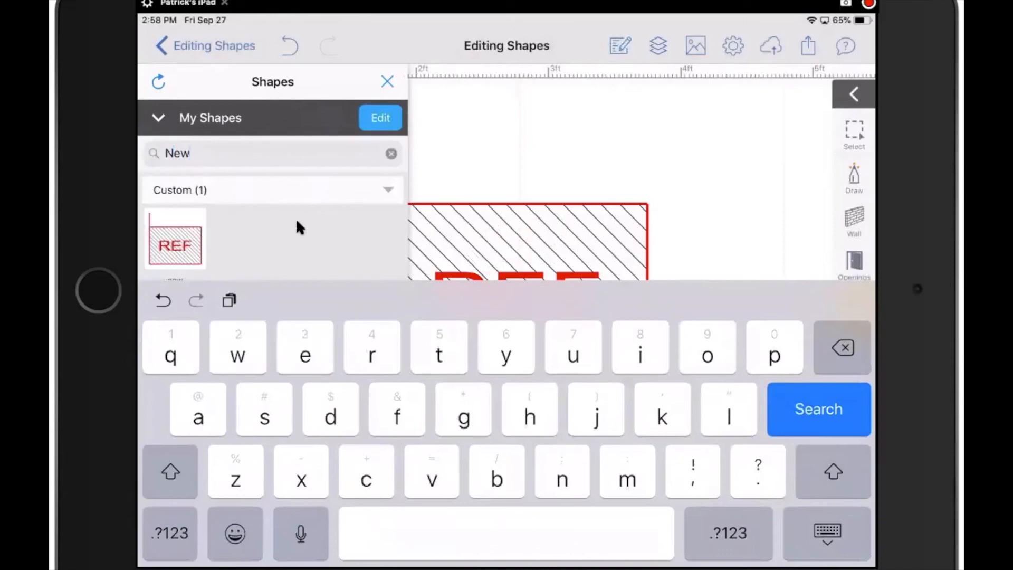